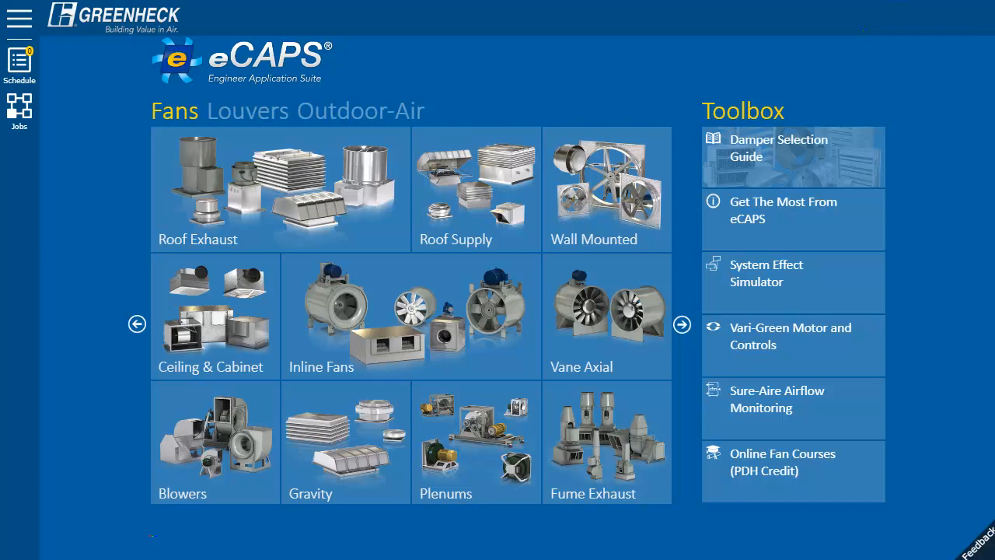
mouse_move(360, 113)
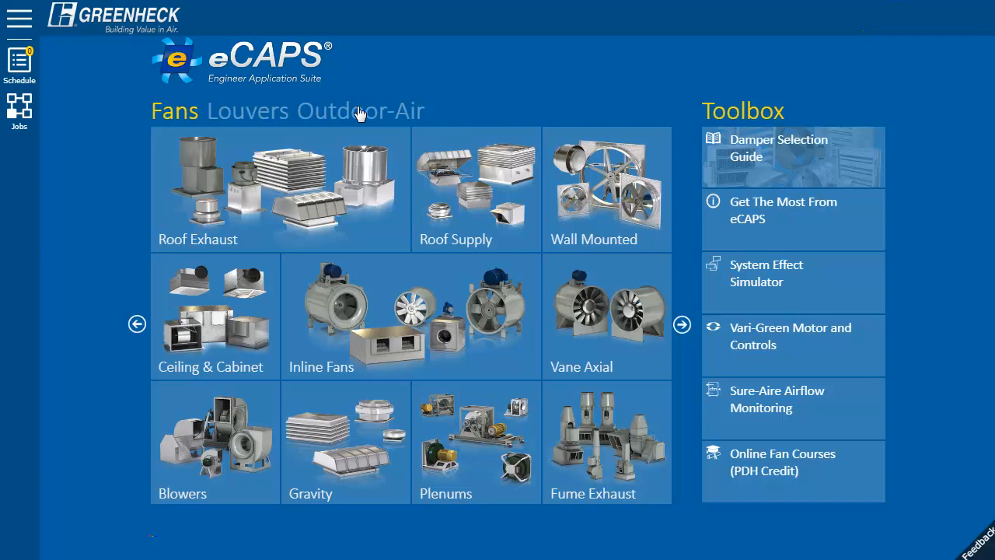
- Open the Outdoor-Air product category to reach the Model RV selection form
click(360, 110)
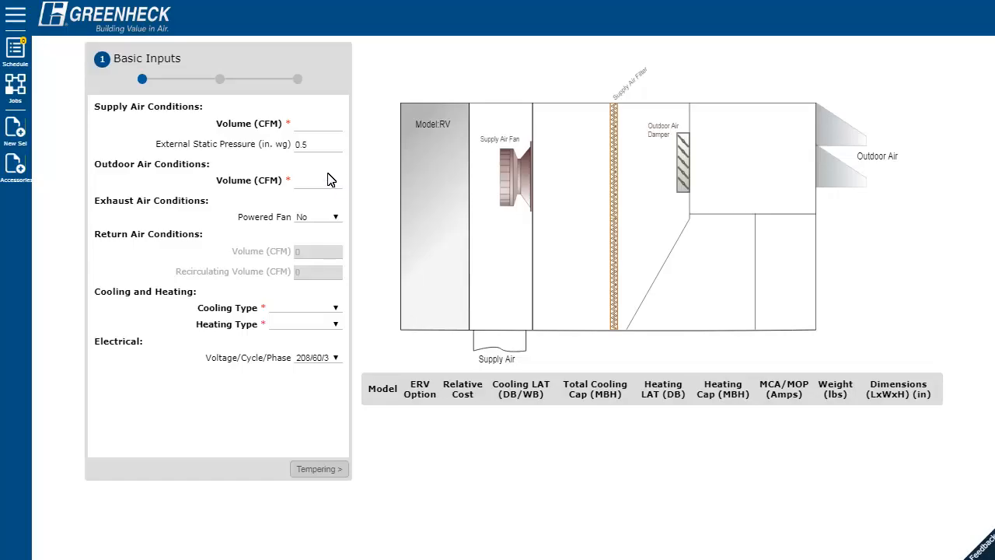
- Enter 5000 CFM supply and outdoor airflow, with Packaged DX cooling and Indirect Gas heating
text(5000)
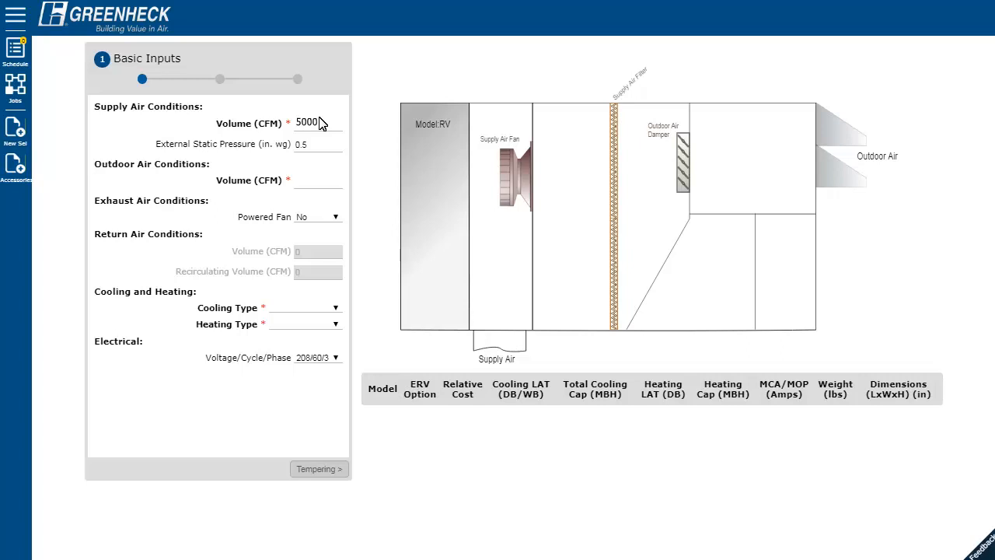
text(5000)
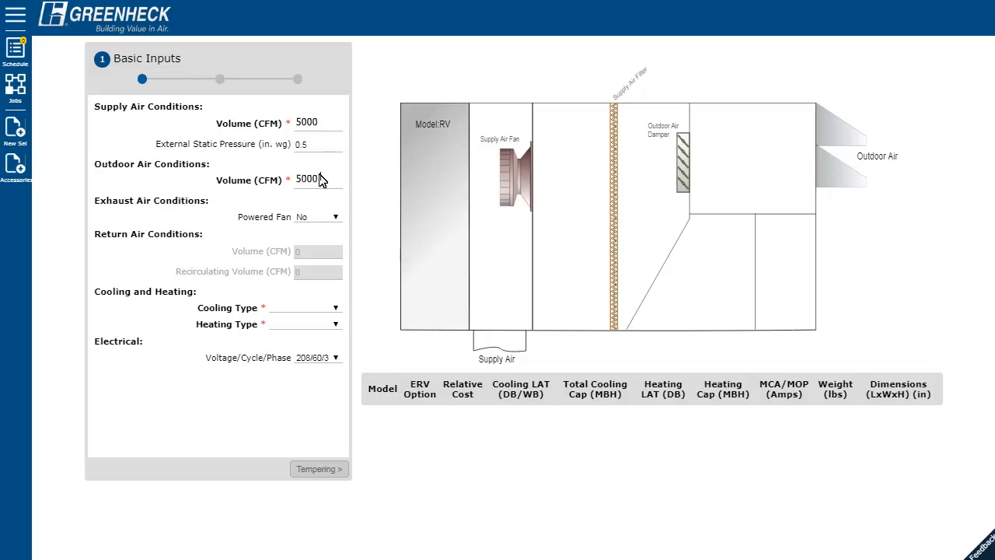
click(335, 307)
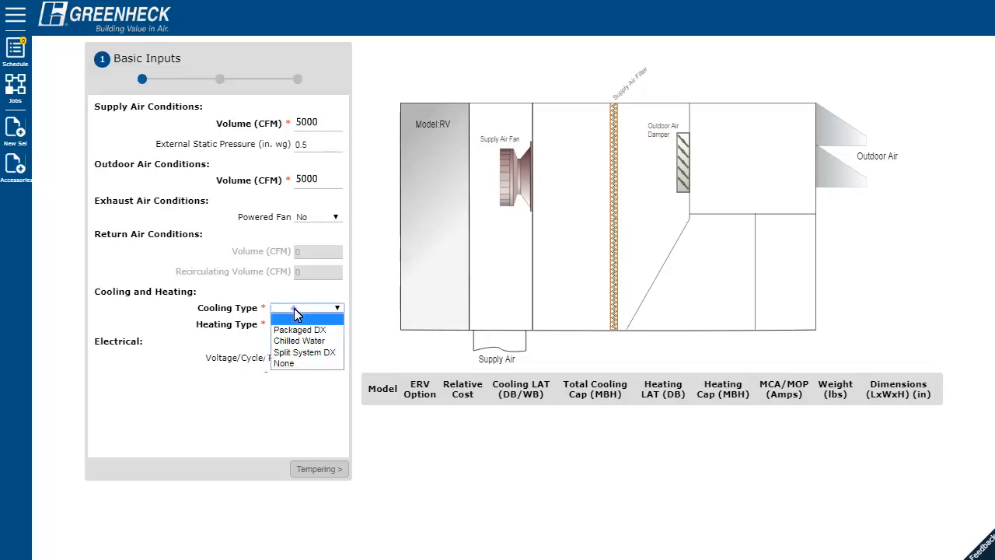
click(301, 330)
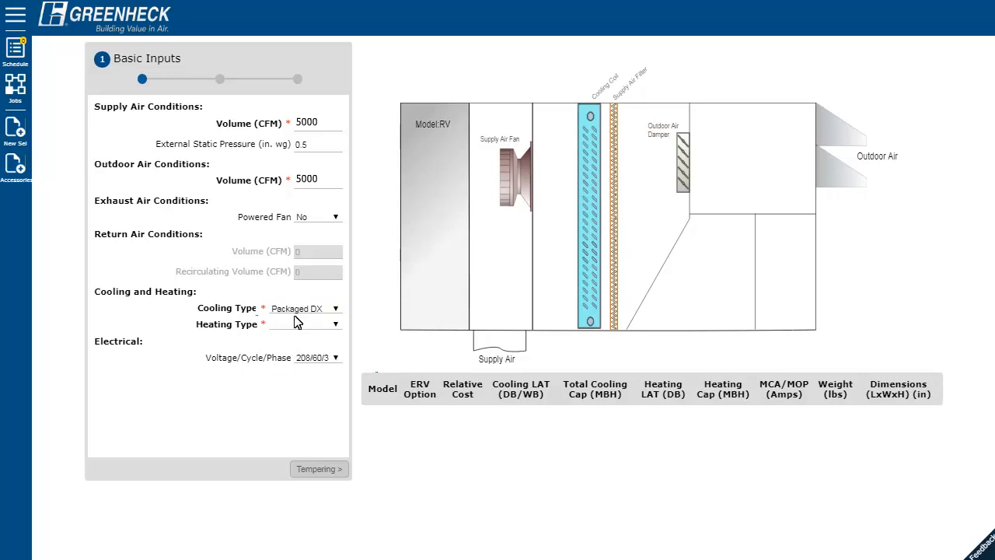
click(303, 324)
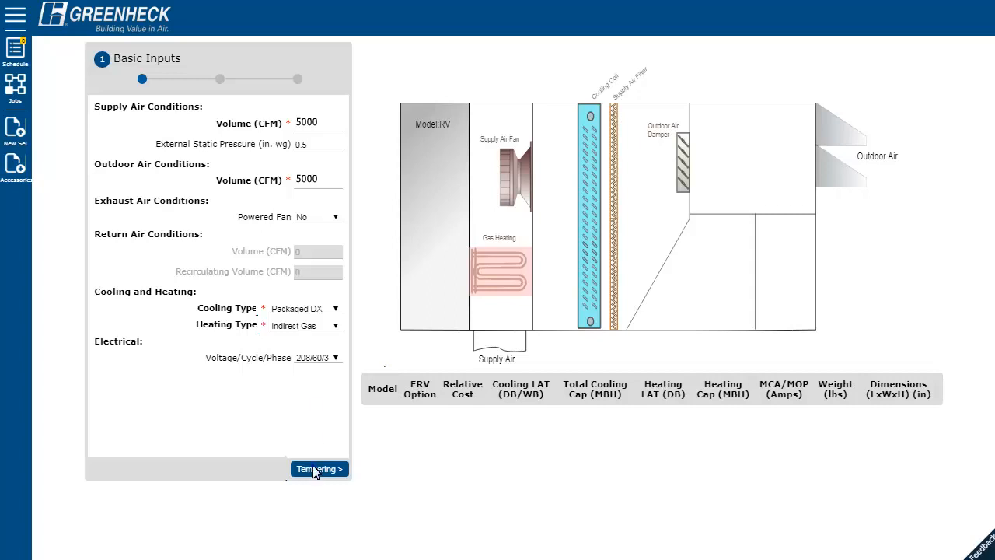
- Advance to Tempering with default design conditions and list the three RV model options
click(319, 469)
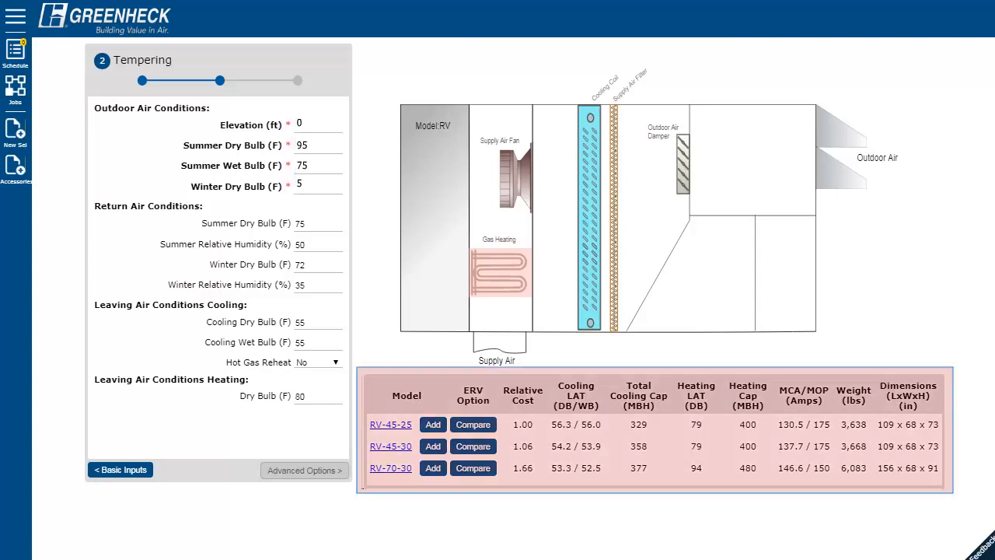
click(304, 470)
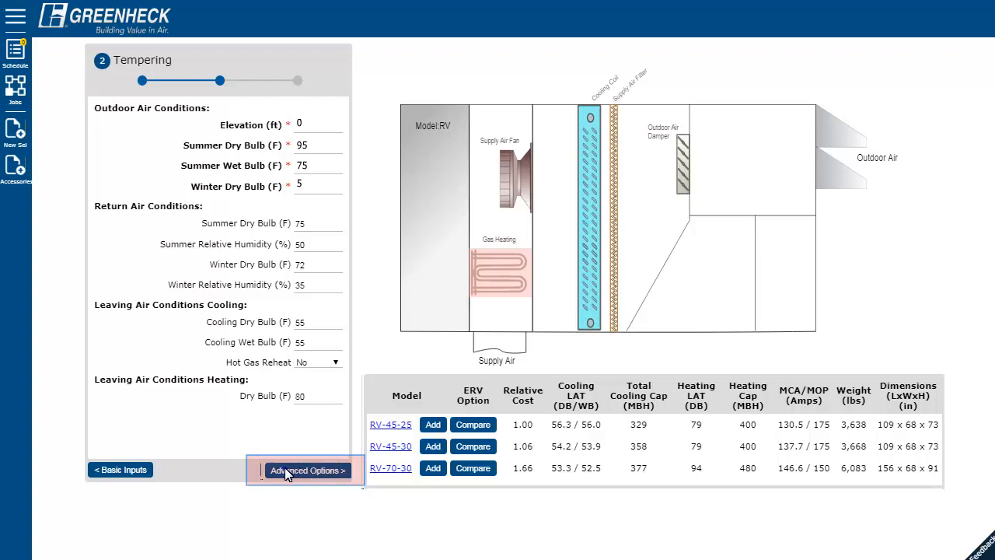
- Reach Advanced Options and compare RV-45-30 against three RVE-85-15 energy-recovery units
click(306, 469)
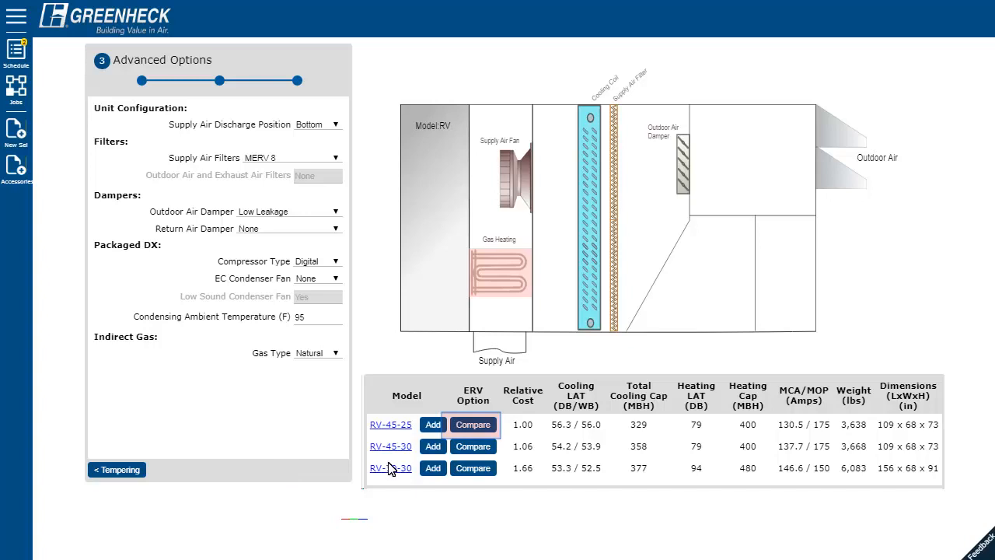
click(473, 445)
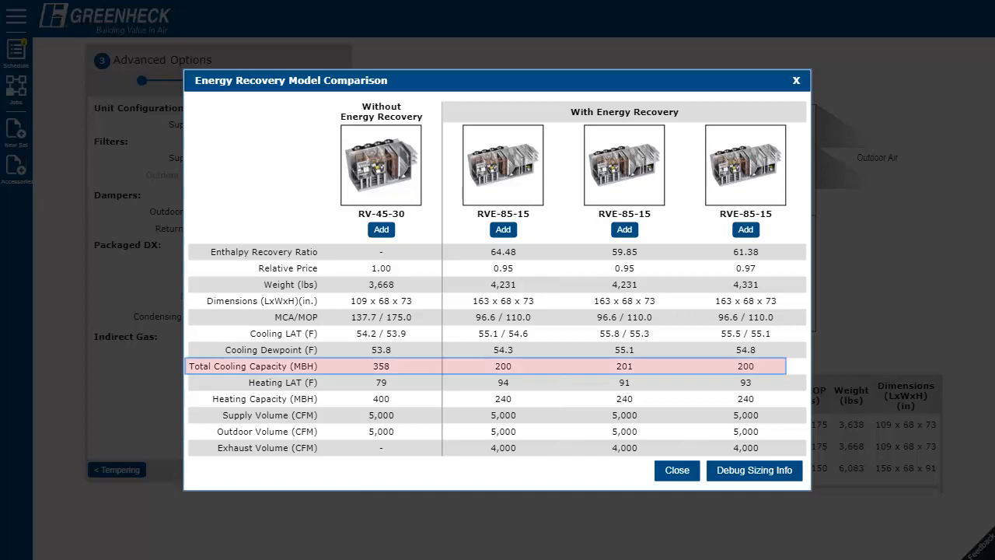
- Close the energy recovery comparison and open the RV-45-25 product information on Dimensions
click(675, 469)
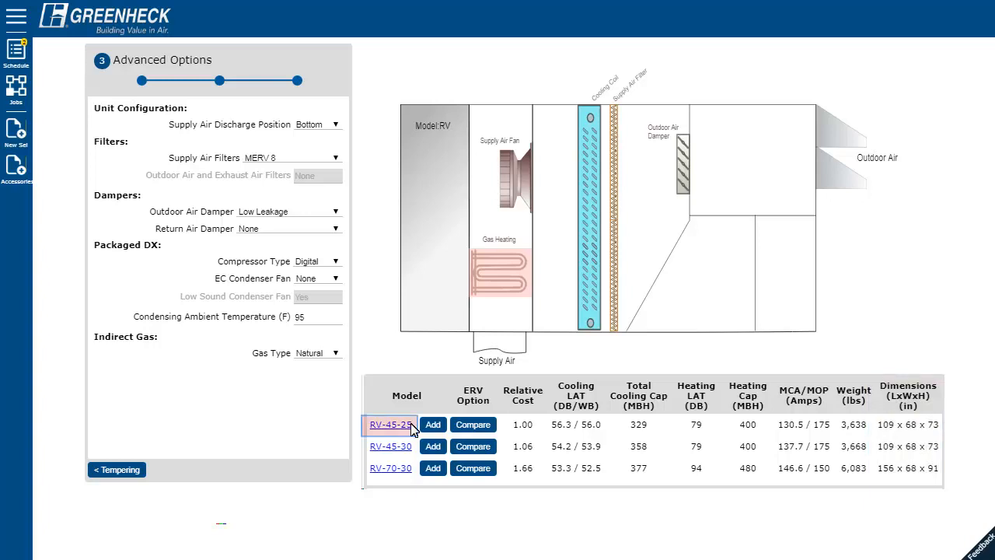
click(390, 425)
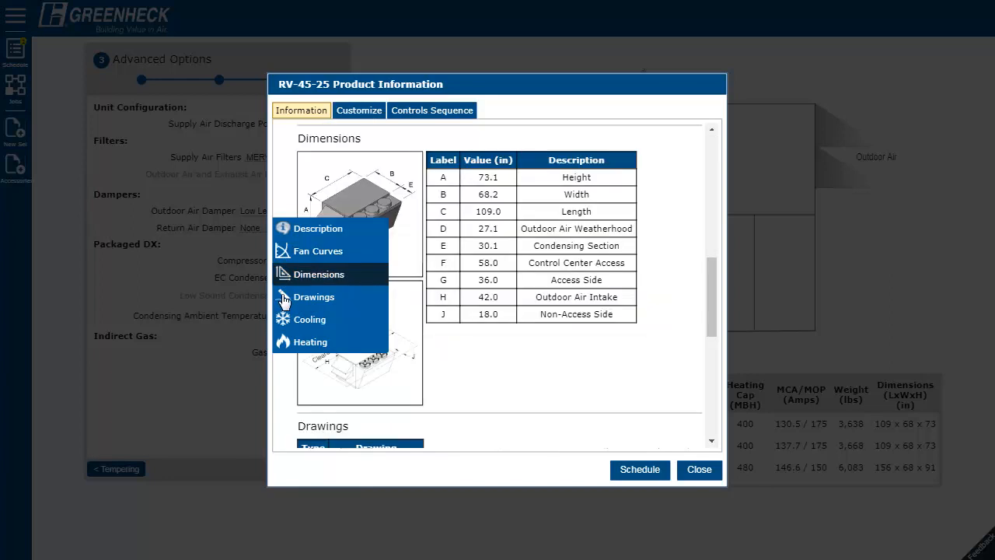
- View the RV-45-25 Dimensions and Drawings, then add it with quantity 1 and tag AH-1
click(314, 296)
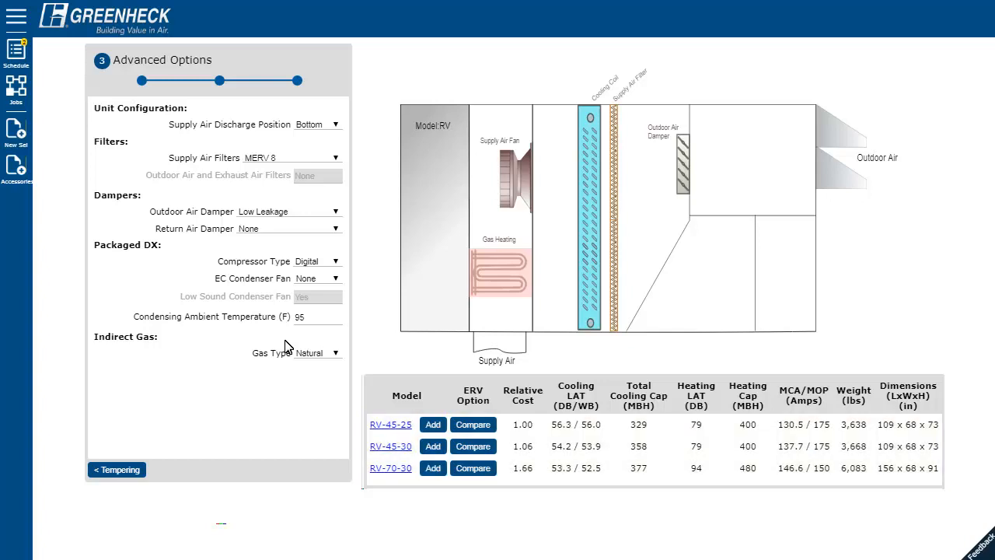
click(390, 424)
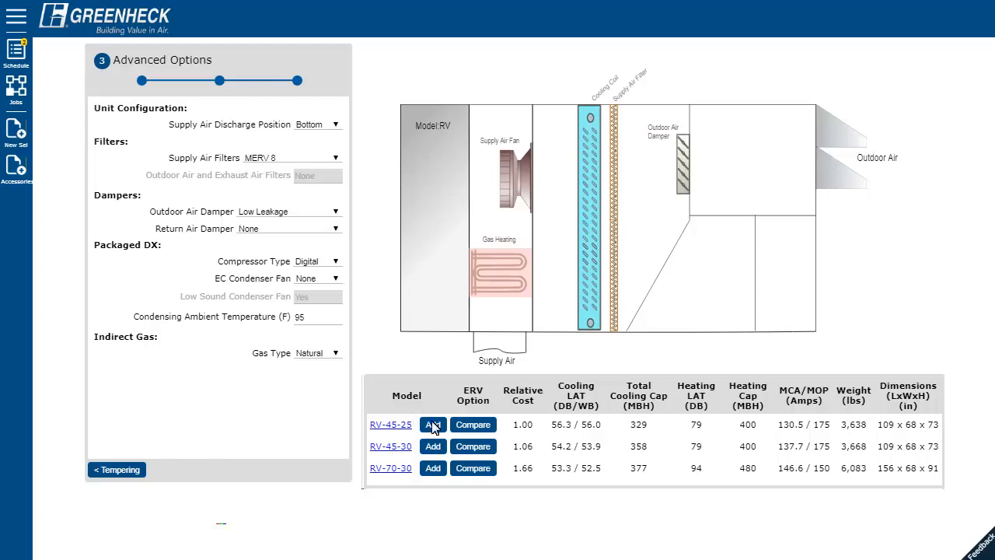
click(432, 424)
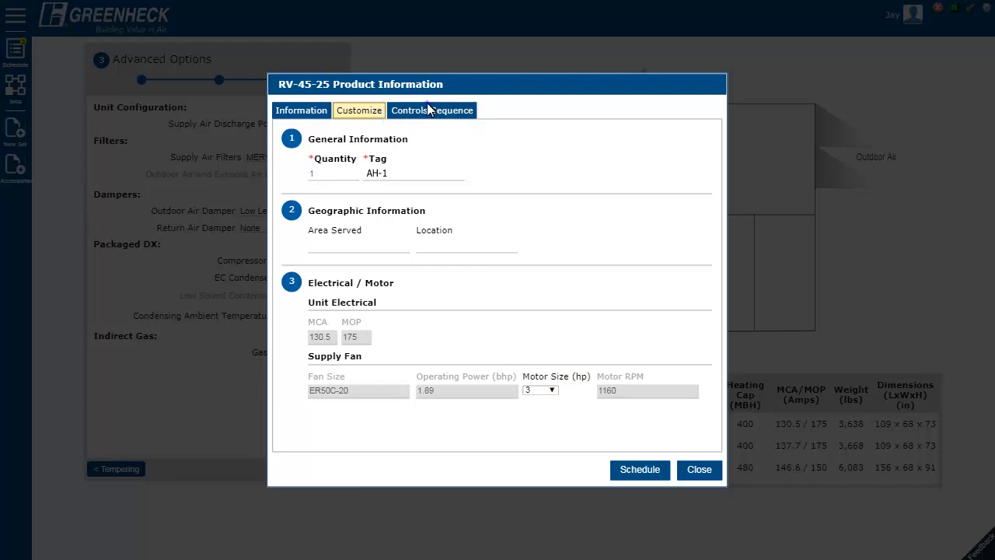
- Open the RV-45-25 Controls Sequence tab showing the Base Sequence description
click(431, 110)
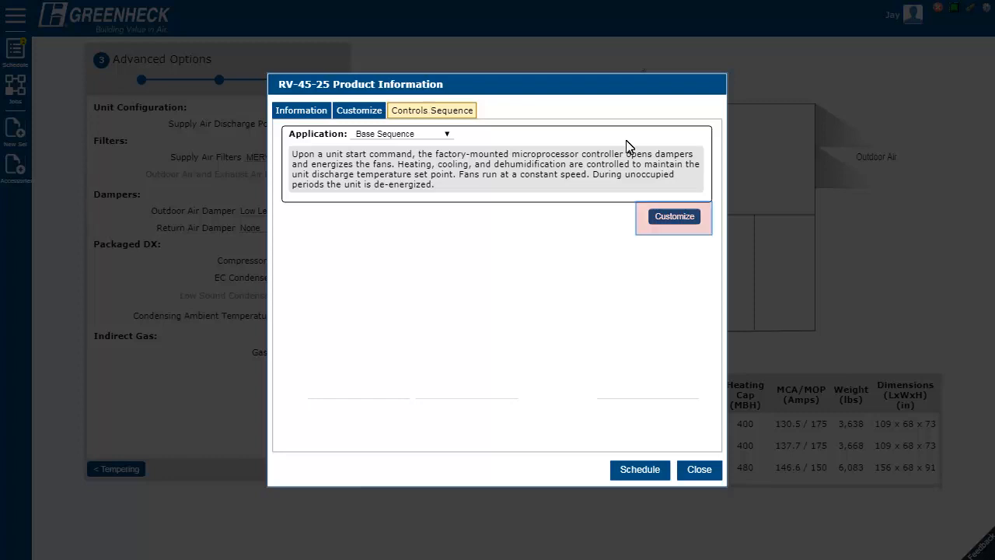
- Expand the base sequence control options and schedule unit AH-1
click(673, 216)
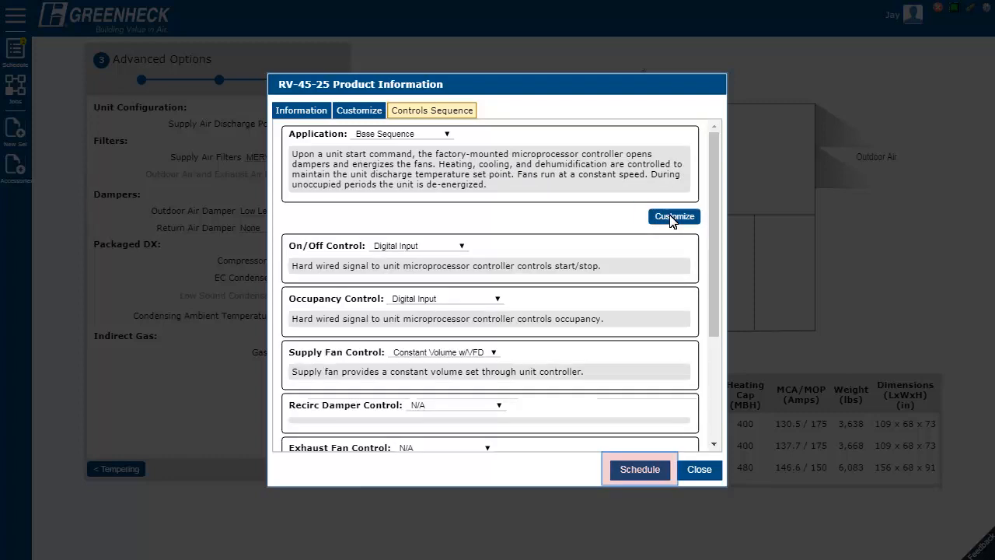
click(698, 469)
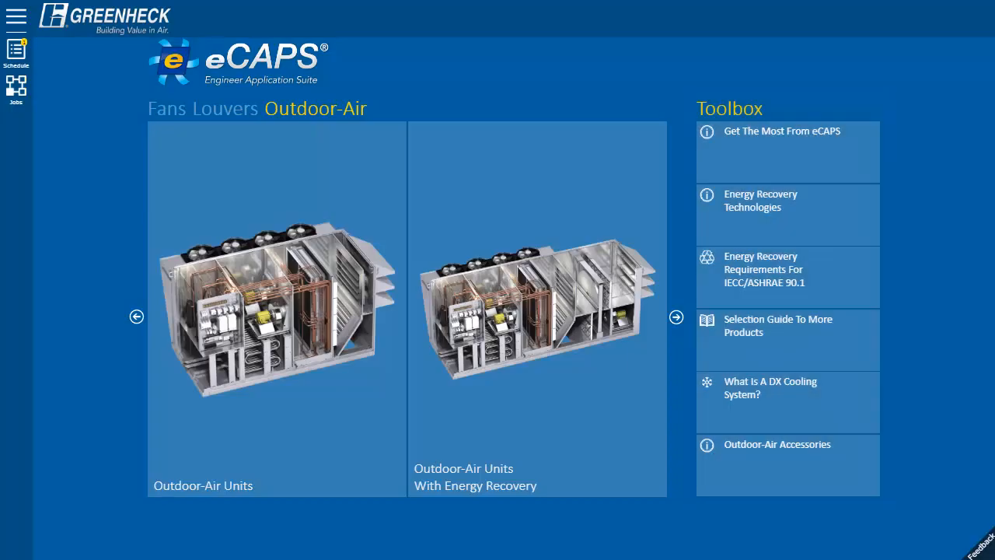
mouse_move(786, 201)
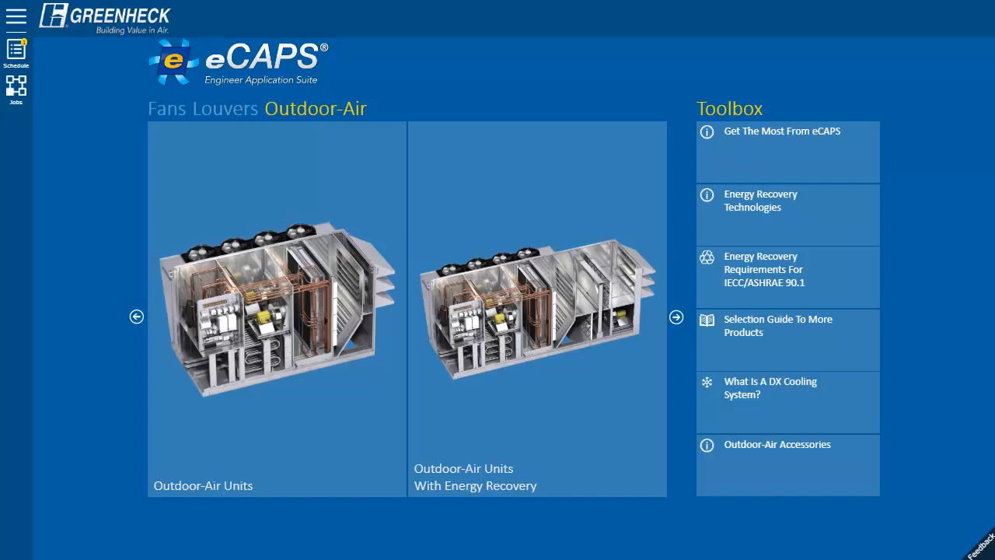
click(167, 108)
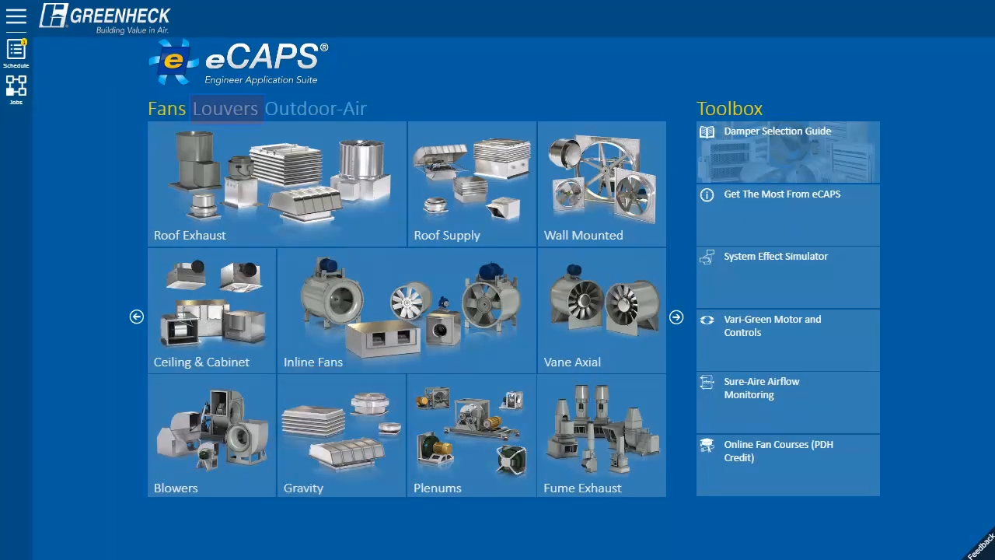
click(225, 108)
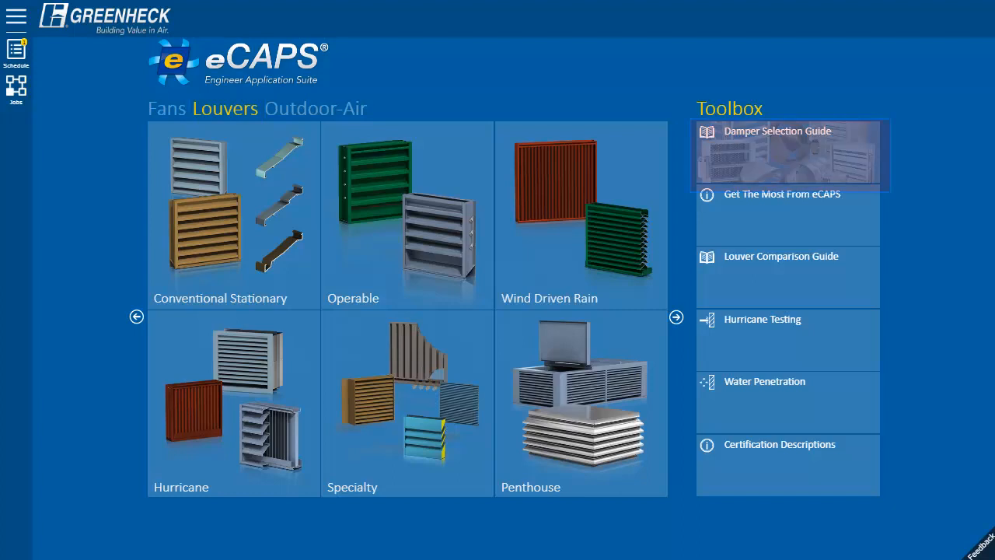
click(315, 108)
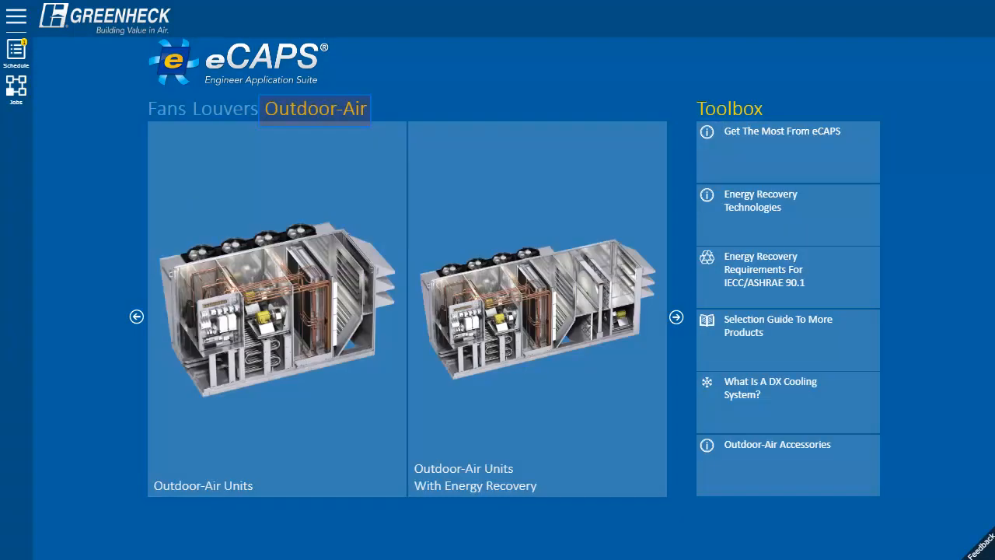